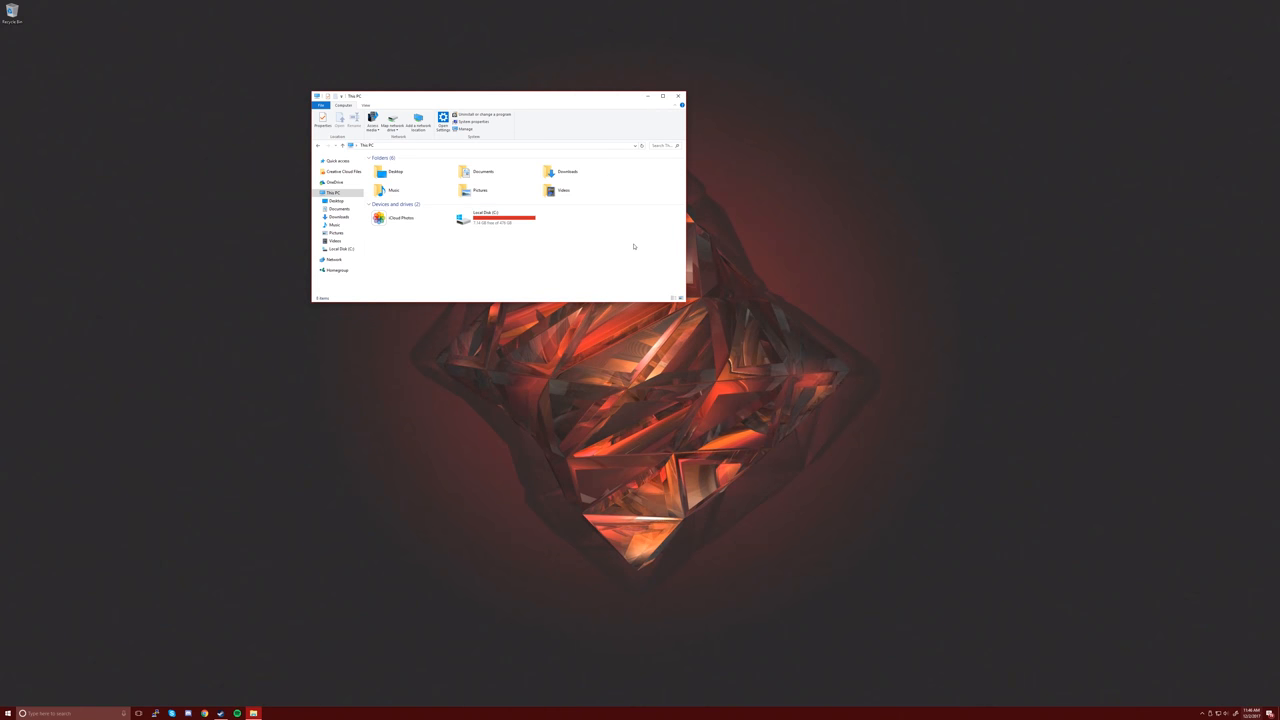
pyautogui.moveTo(639, 240)
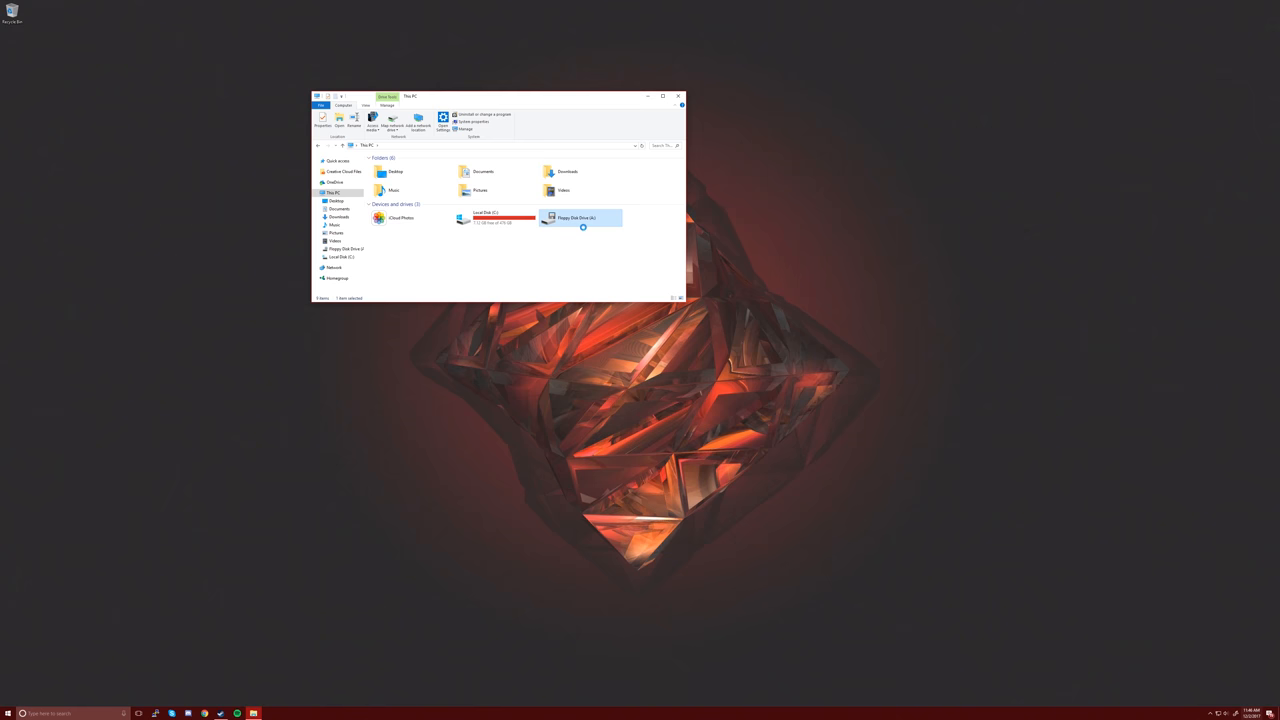
pyautogui.doubleClick(583, 215)
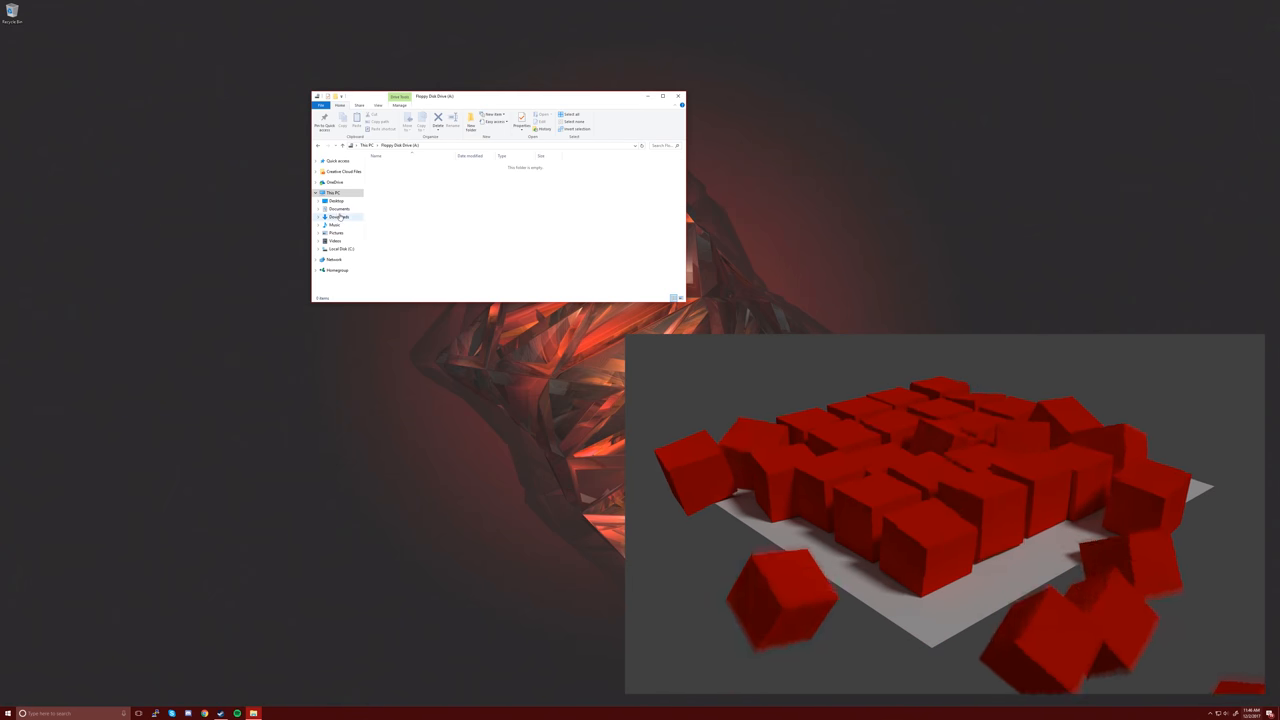
pyautogui.click(335, 192)
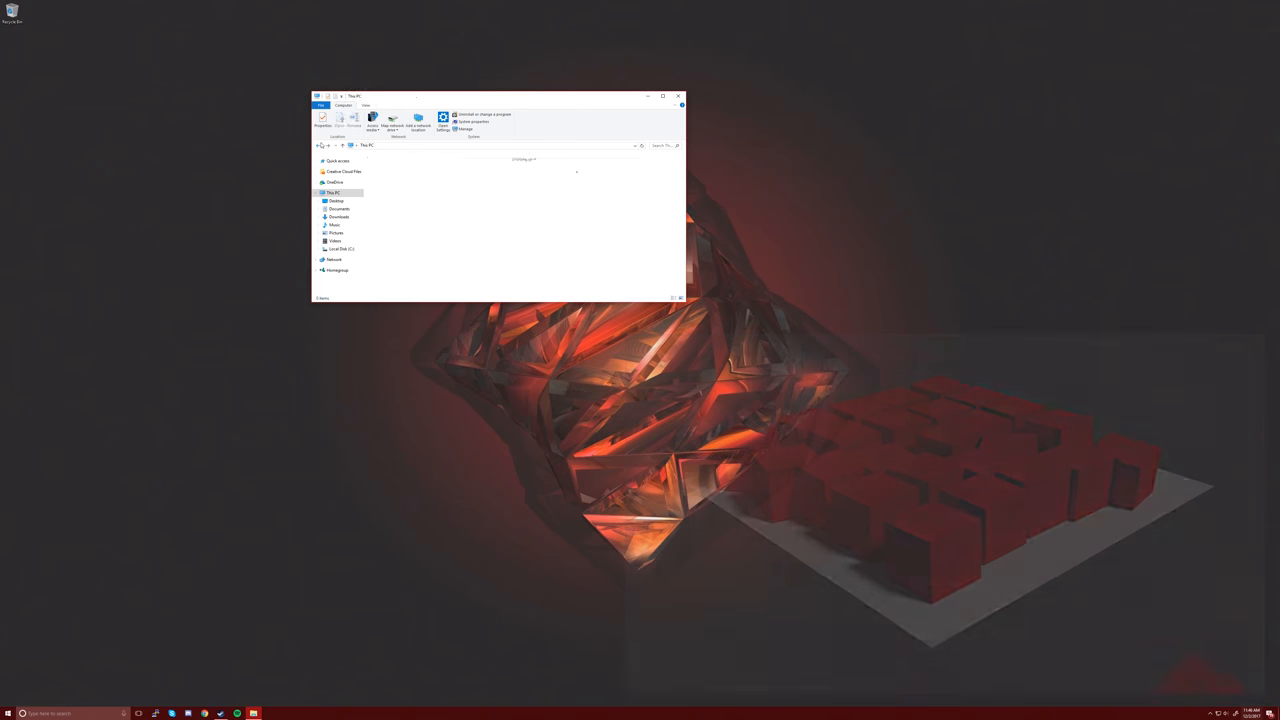
pyautogui.click(495, 217)
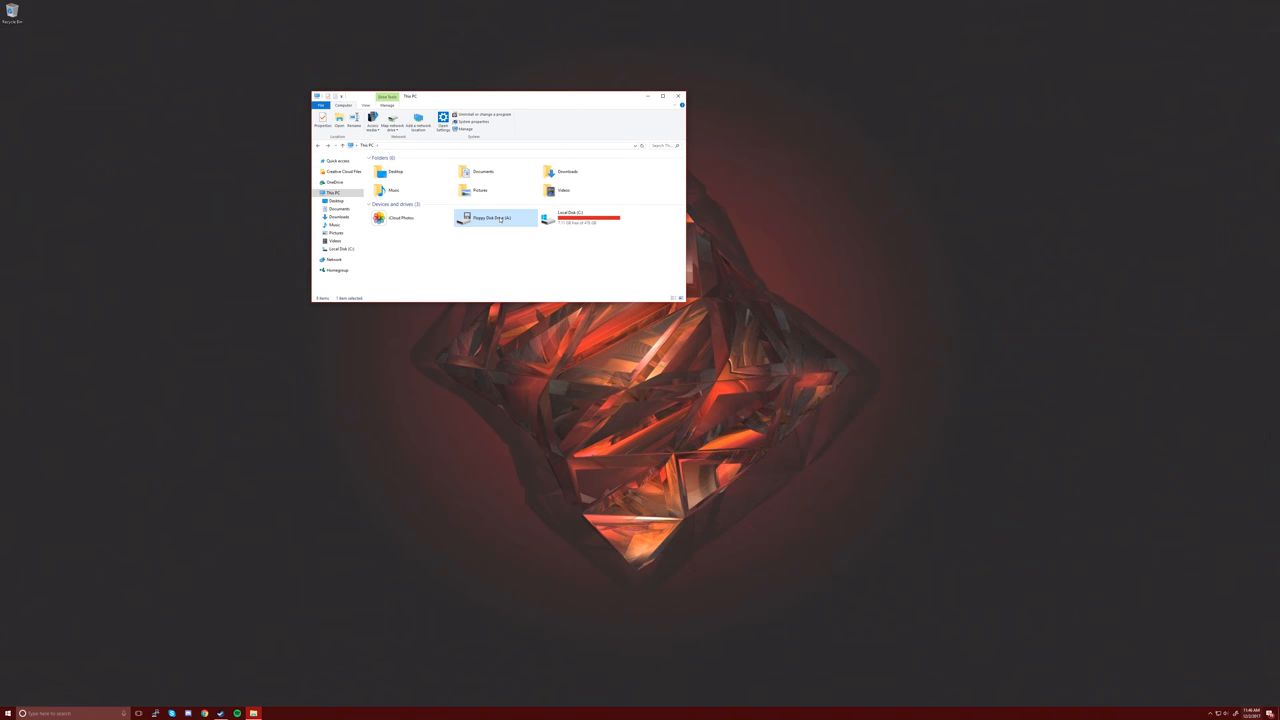